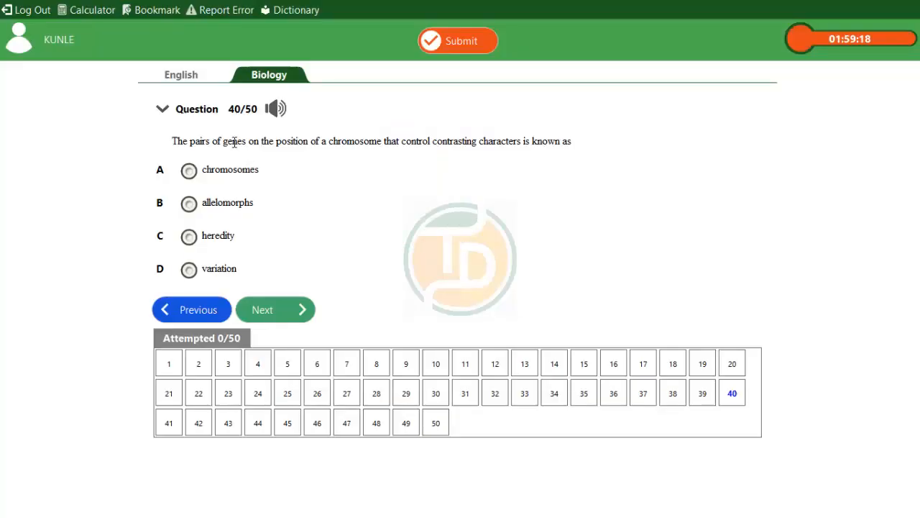
{"action": "mouse_move", "coordinate": [234, 133]}
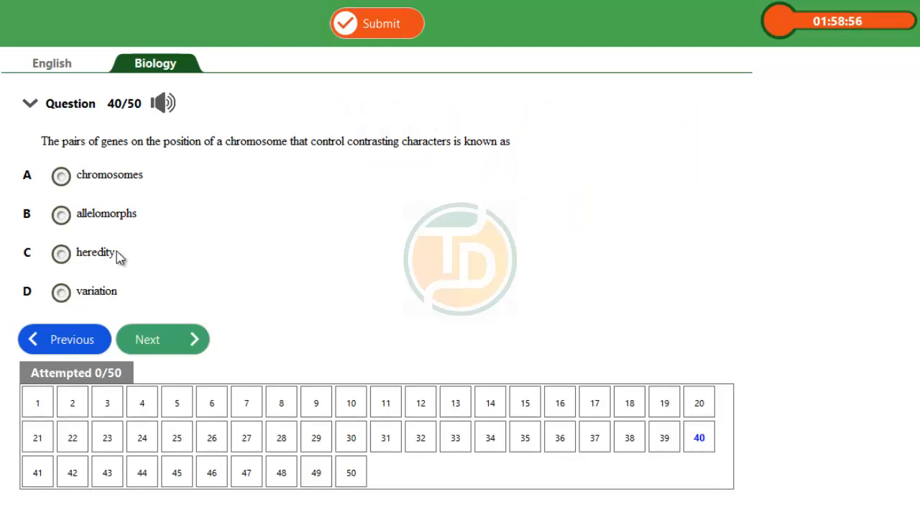
{"action": "mouse_move", "coordinate": [107, 299]}
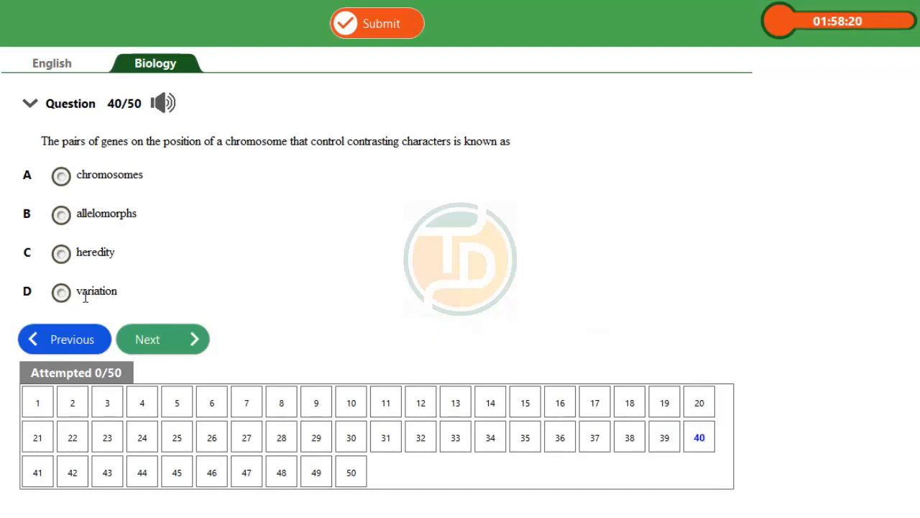
{"action": "mouse_move", "coordinate": [137, 138]}
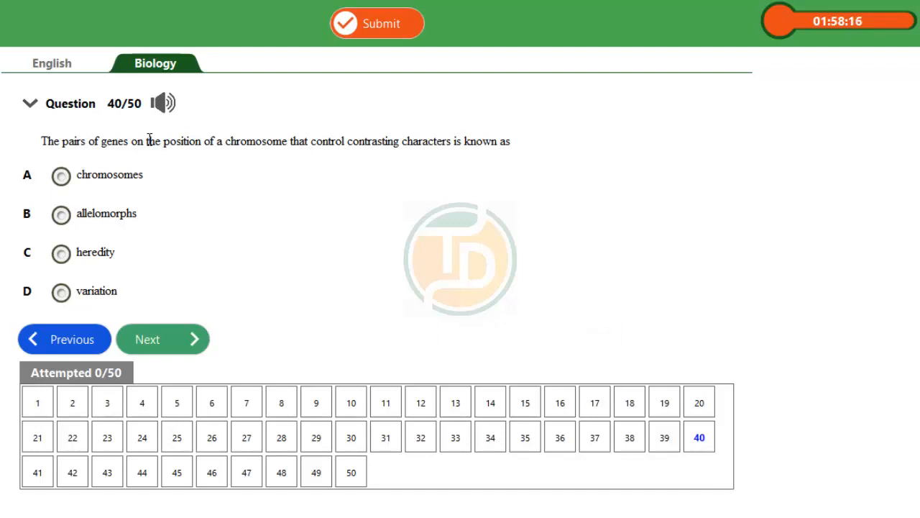
{"action": "mouse_move", "coordinate": [94, 159]}
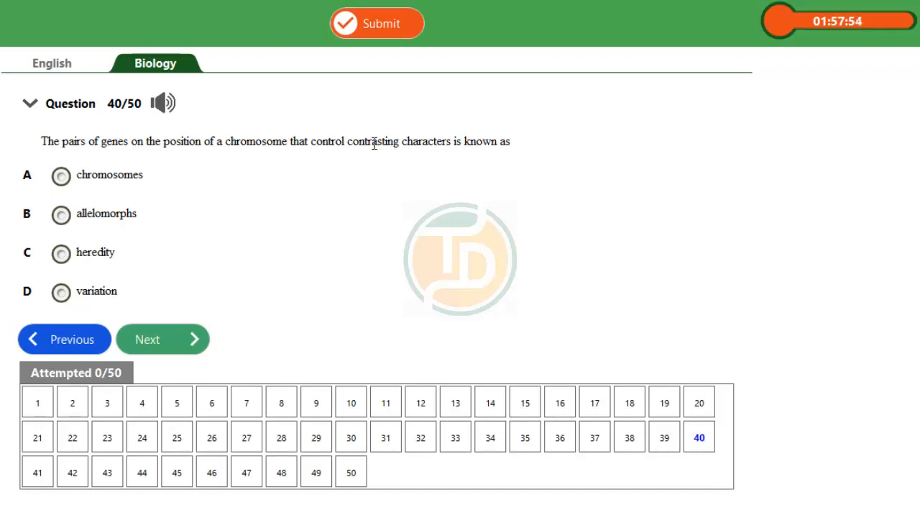
{"action": "mouse_move", "coordinate": [76, 261]}
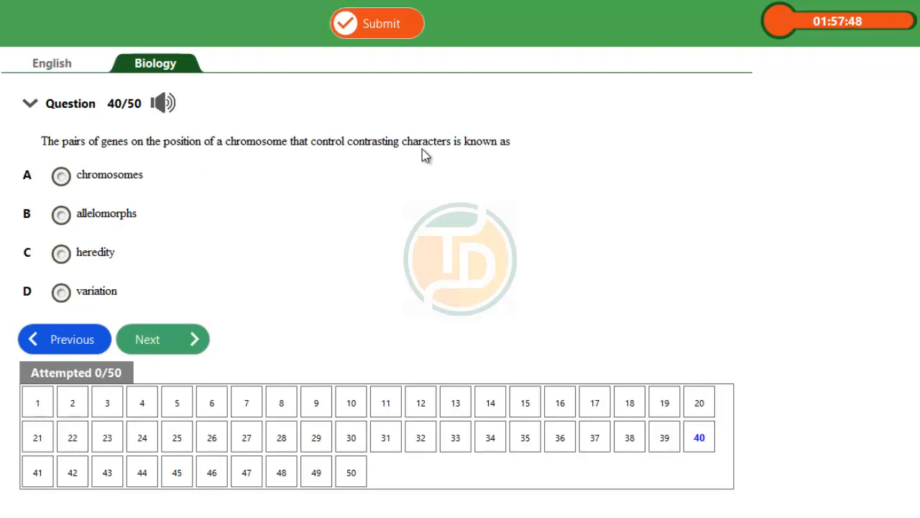
{"action": "mouse_move", "coordinate": [437, 156]}
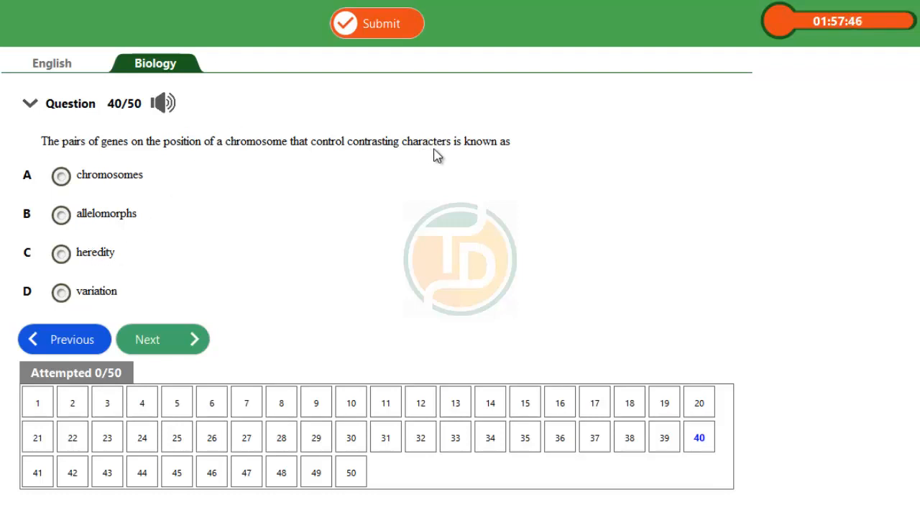
{"action": "mouse_move", "coordinate": [416, 148]}
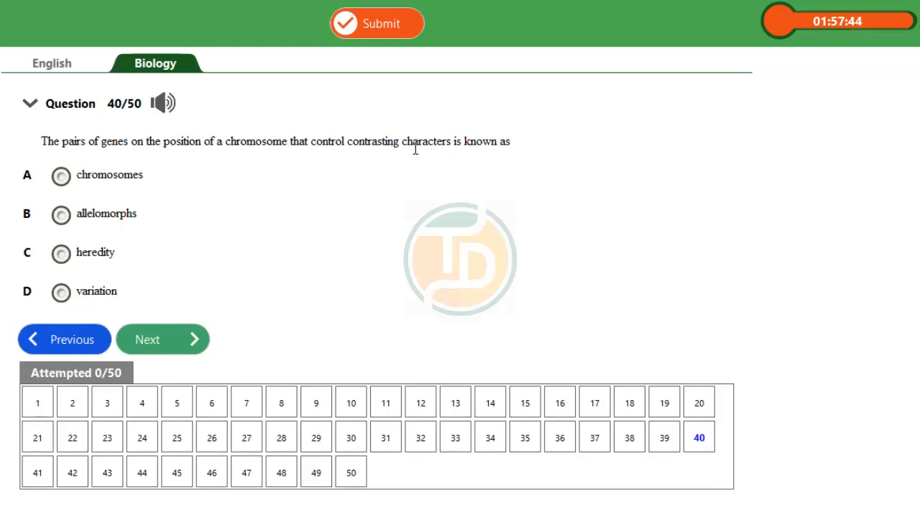
{"action": "mouse_move", "coordinate": [165, 233]}
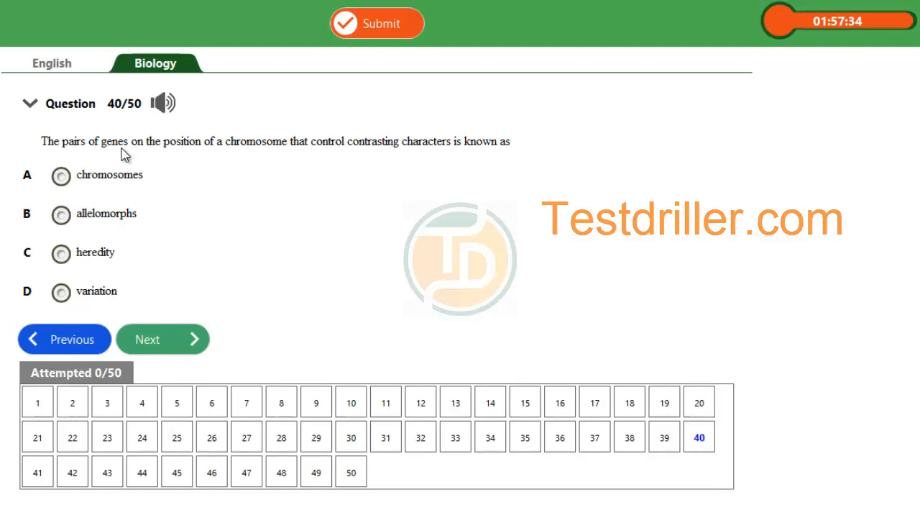
{"action": "mouse_move", "coordinate": [110, 219]}
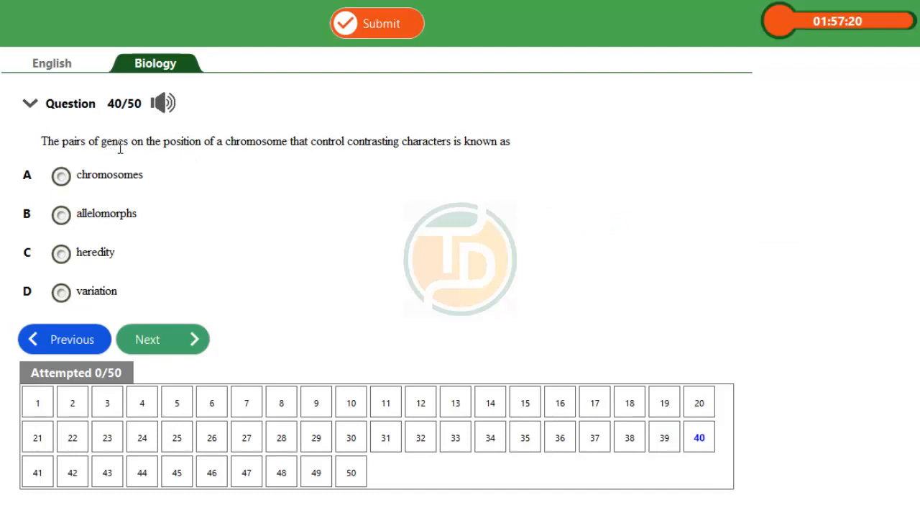
{"action": "mouse_move", "coordinate": [360, 156]}
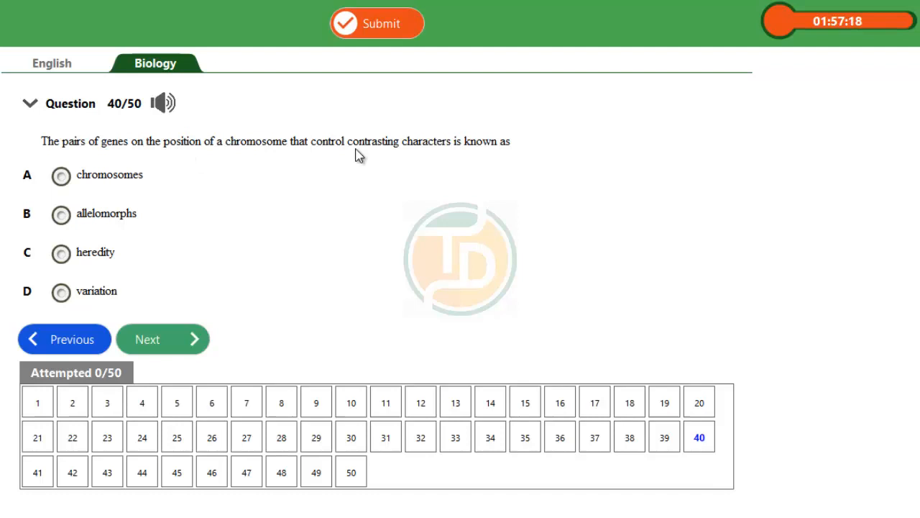
{"action": "mouse_move", "coordinate": [457, 158]}
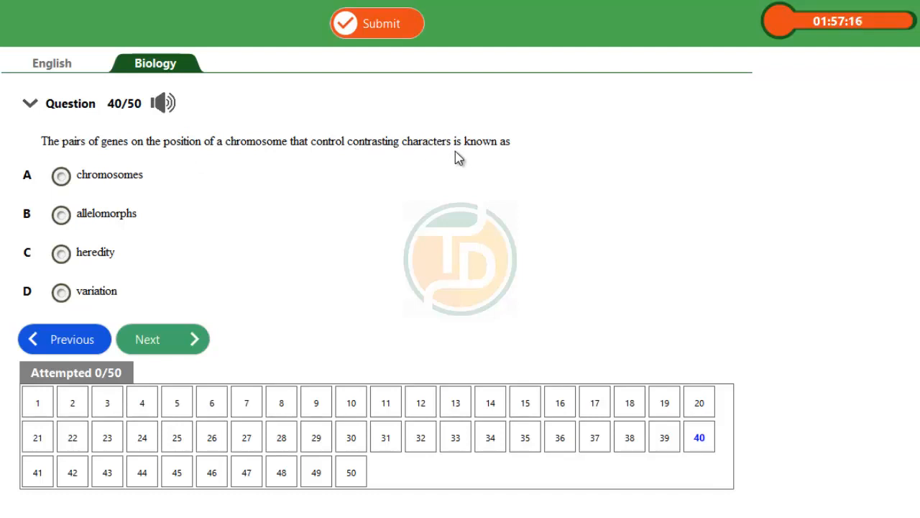
{"action": "mouse_move", "coordinate": [60, 231]}
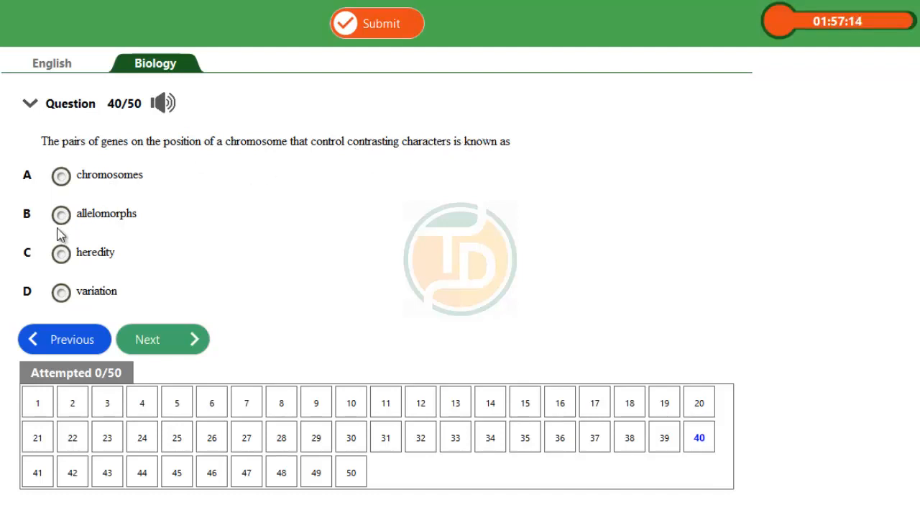
{"action": "mouse_move", "coordinate": [76, 224]}
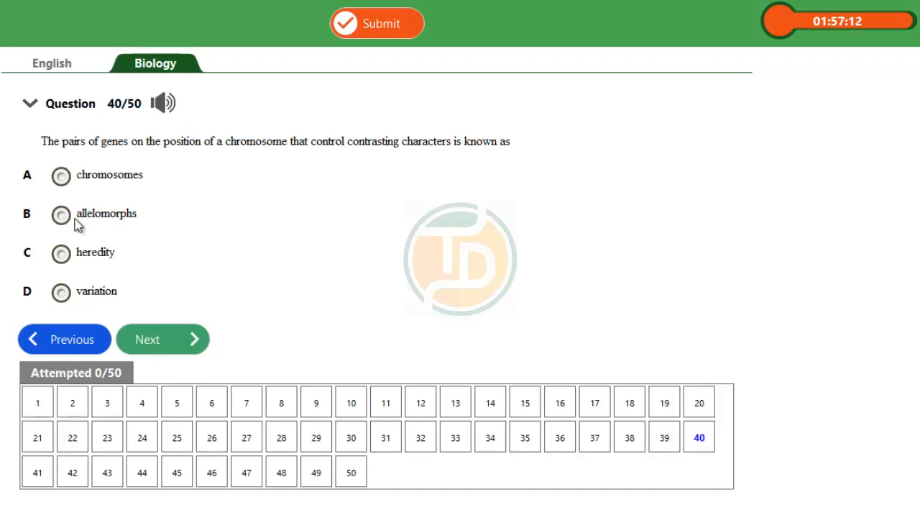